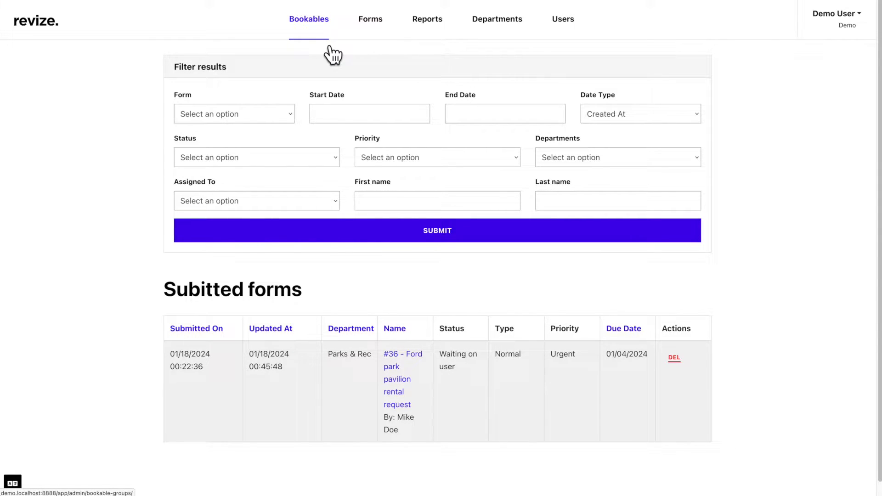
Go to the Booking Groups page from the Bookables navigation
{"action": "left_click", "coordinate": [309, 18]}
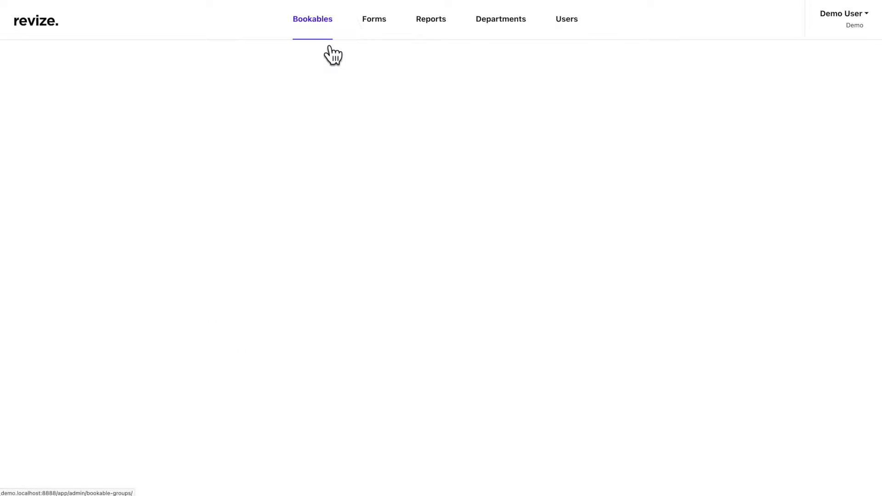
{"action": "left_click", "coordinate": [312, 19]}
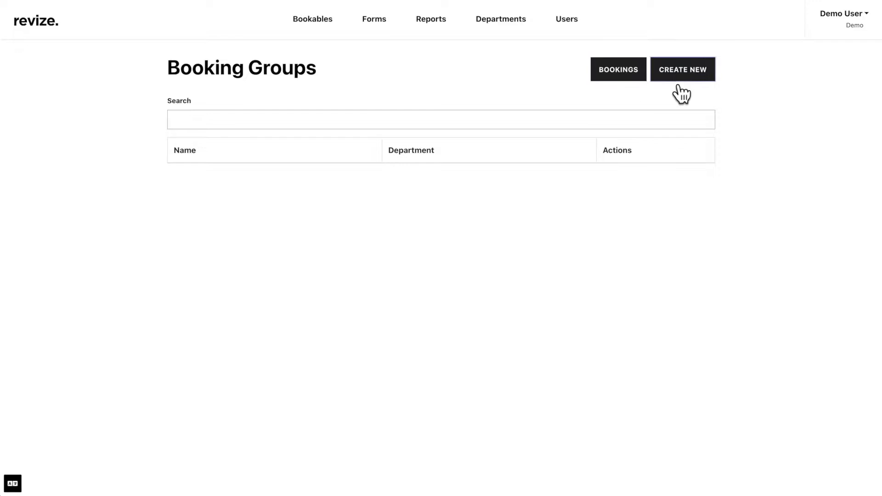
Create the 'Ford park pavilions' booking group under Parks & Rec with its URL and submit it
{"action": "left_click", "coordinate": [682, 69]}
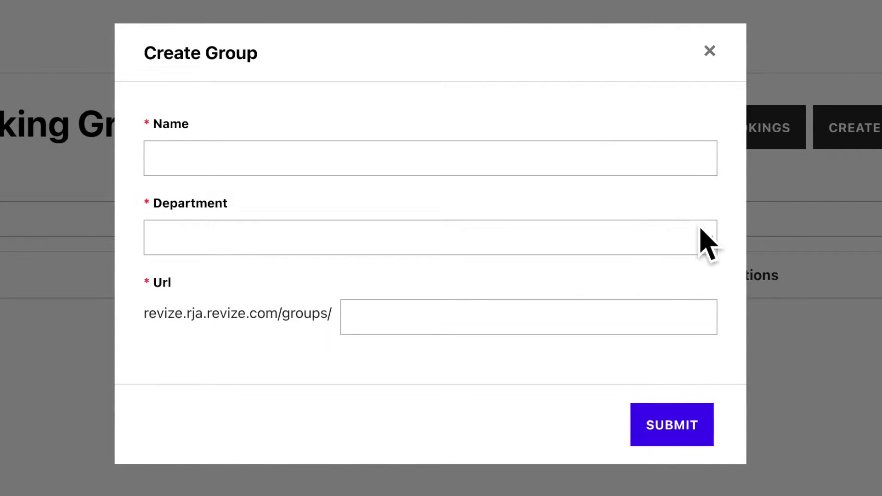
{"action": "left_click", "coordinate": [430, 237]}
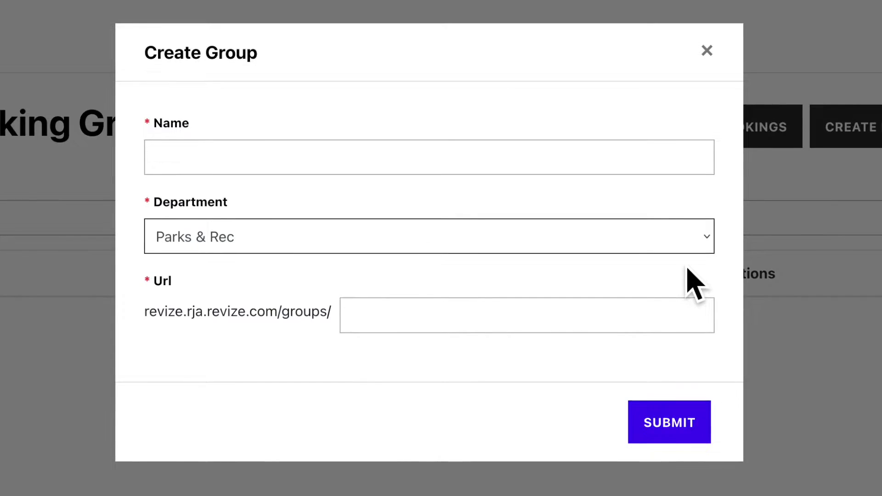
{"action": "mouse_move", "coordinate": [692, 312]}
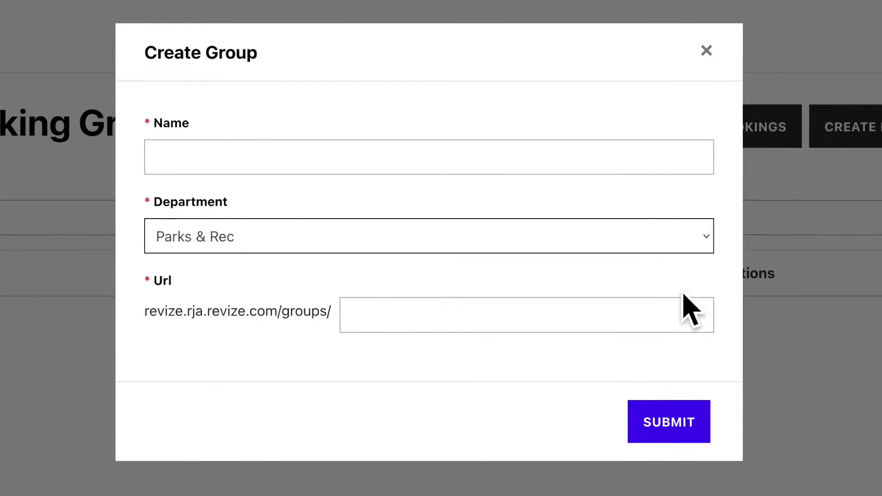
{"action": "left_click", "coordinate": [669, 422]}
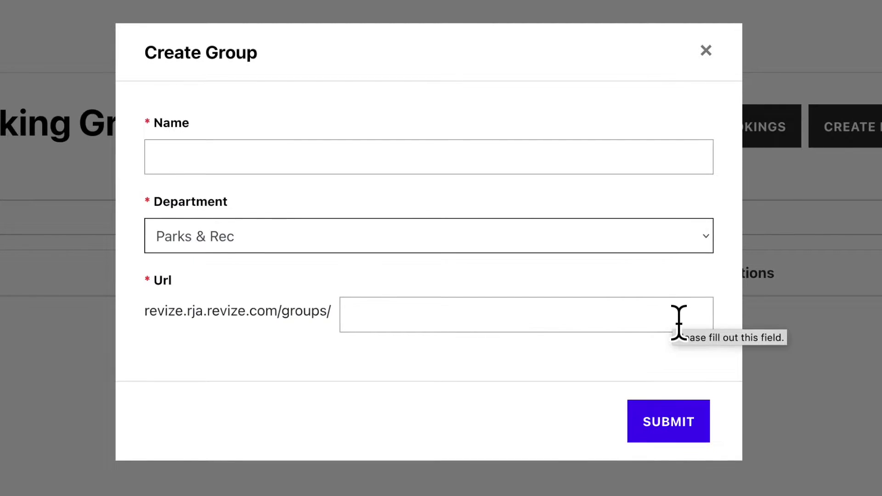
{"action": "left_click", "coordinate": [668, 422]}
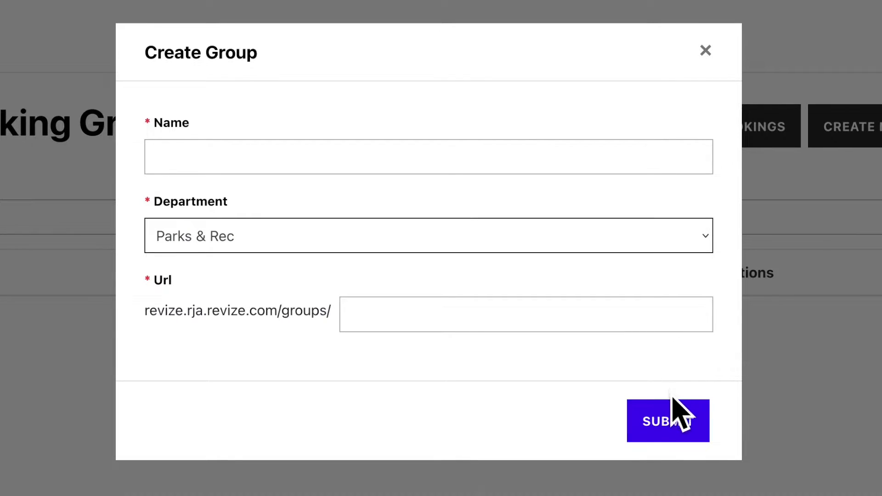
{"action": "left_click", "coordinate": [668, 421]}
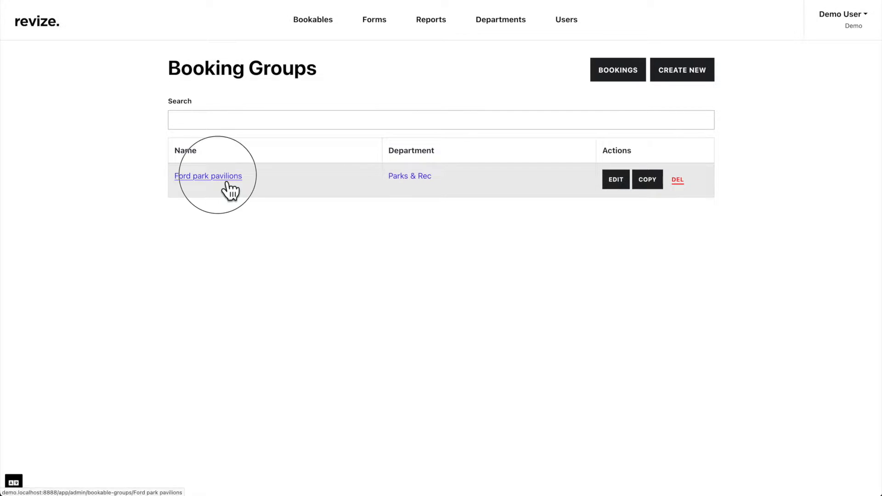
Add bookable item 'Pavilion One' to Ford park pavilions with the Ford park pavilion rental request form and save
{"action": "left_click", "coordinate": [208, 176]}
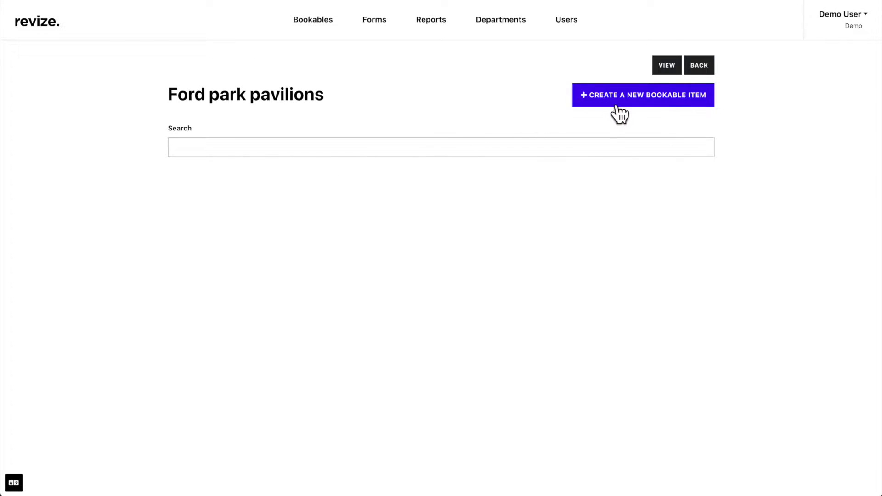
{"action": "left_click", "coordinate": [643, 95]}
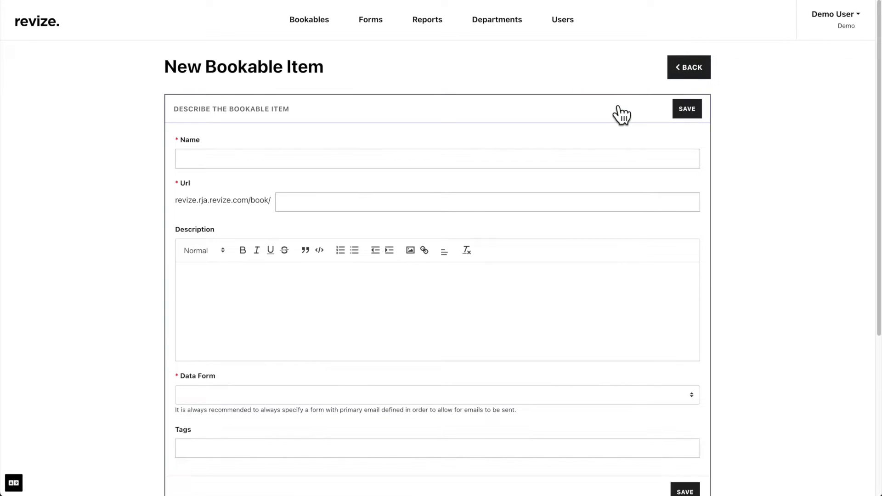
{"action": "scroll", "scroll_direction": "down", "scroll_amount": 3}
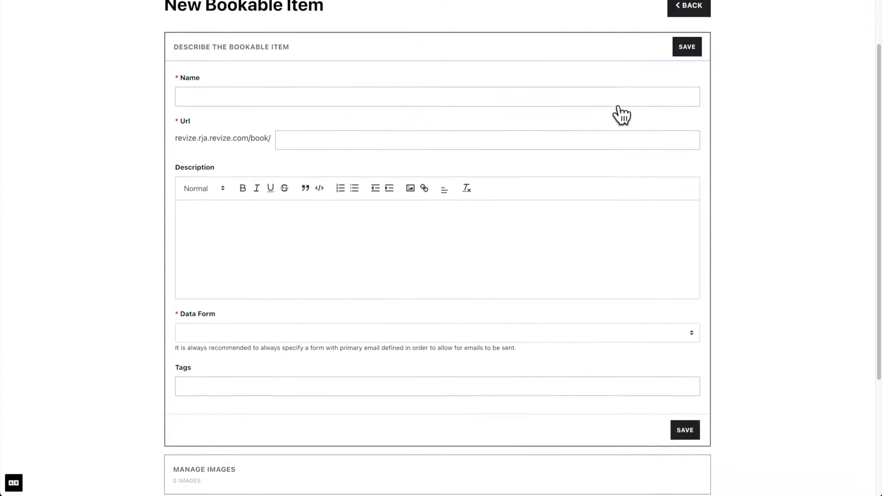
{"action": "scroll", "scroll_direction": "down", "scroll_amount": 3}
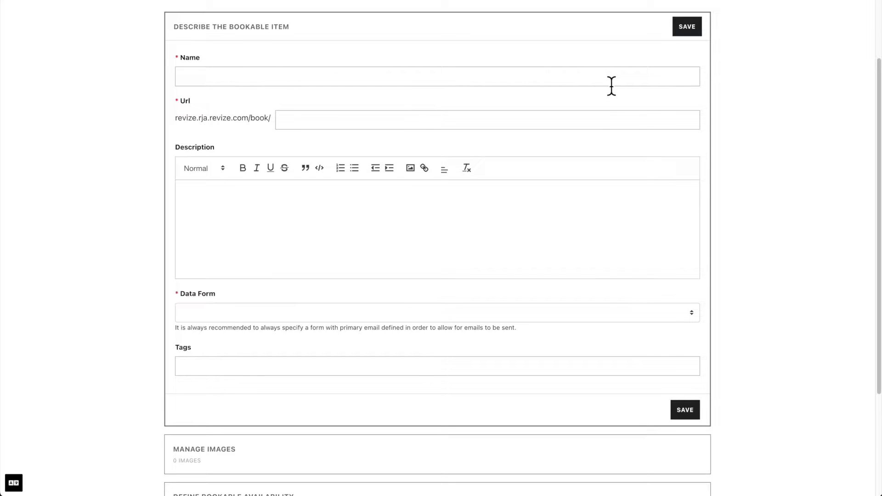
{"action": "mouse_move", "coordinate": [610, 112]}
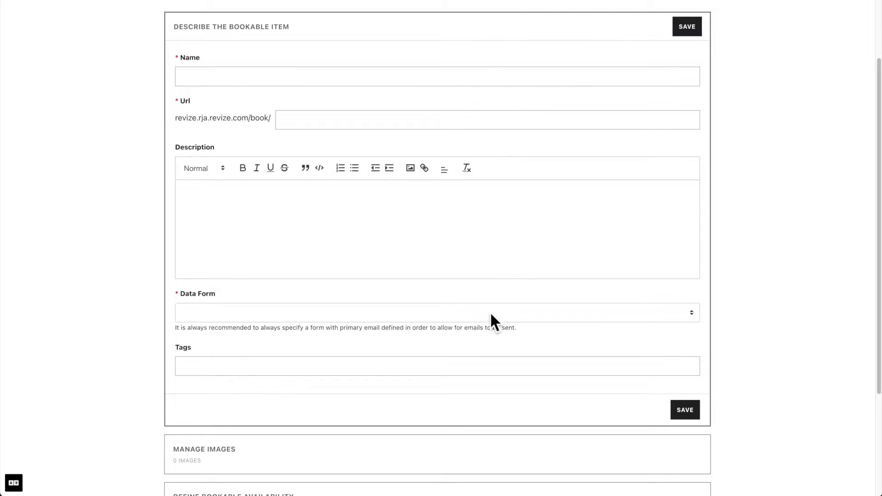
{"action": "left_click", "coordinate": [437, 312]}
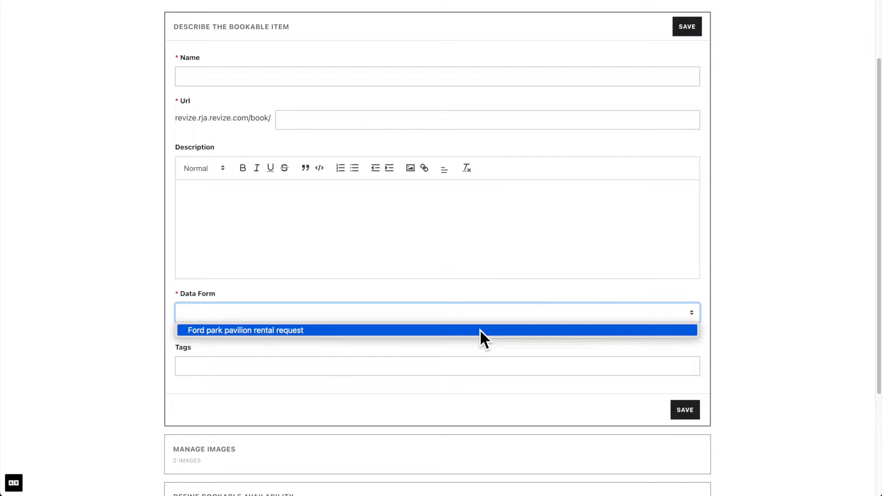
{"action": "left_click", "coordinate": [245, 330]}
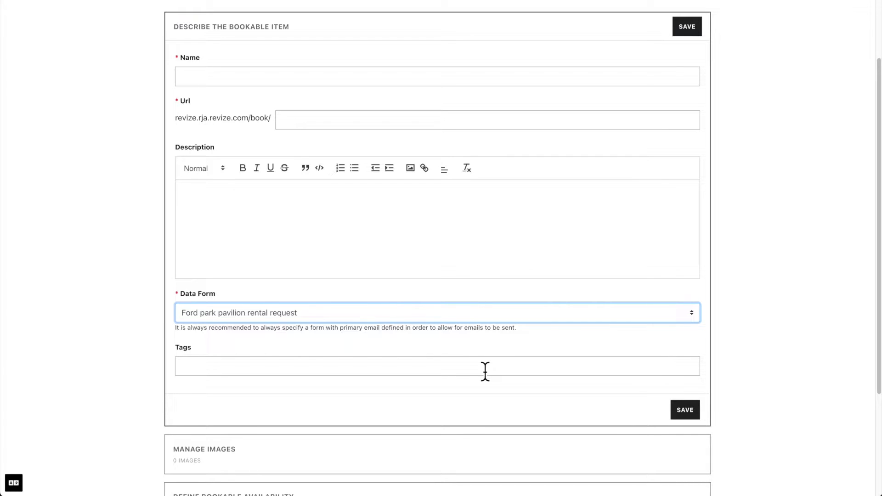
{"action": "mouse_move", "coordinate": [638, 405]}
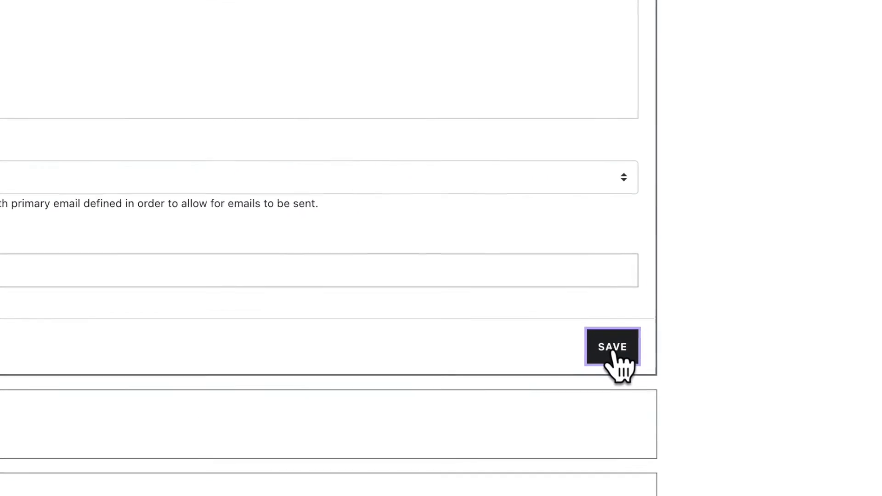
{"action": "left_click", "coordinate": [613, 346]}
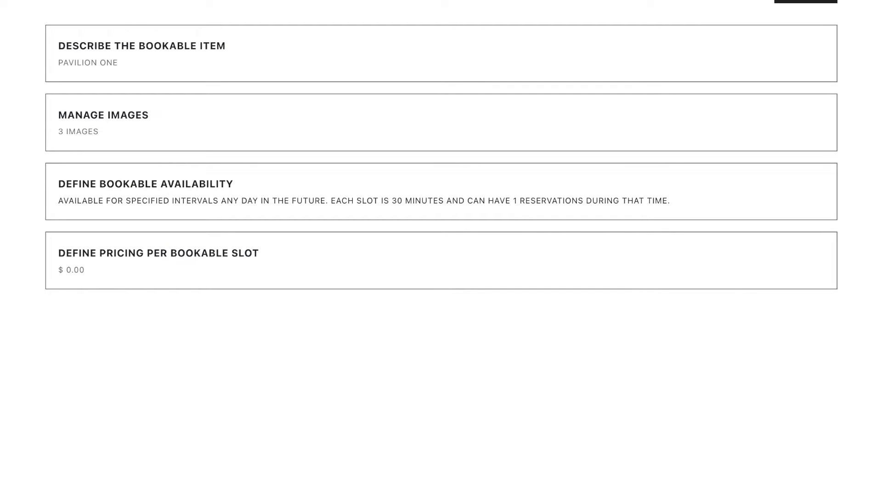
{"action": "mouse_move", "coordinate": [82, 148]}
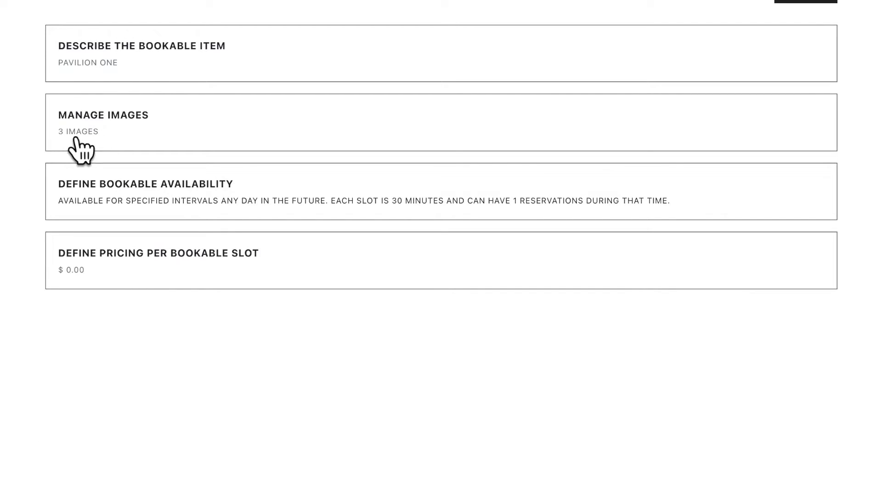
{"action": "left_click", "coordinate": [103, 115]}
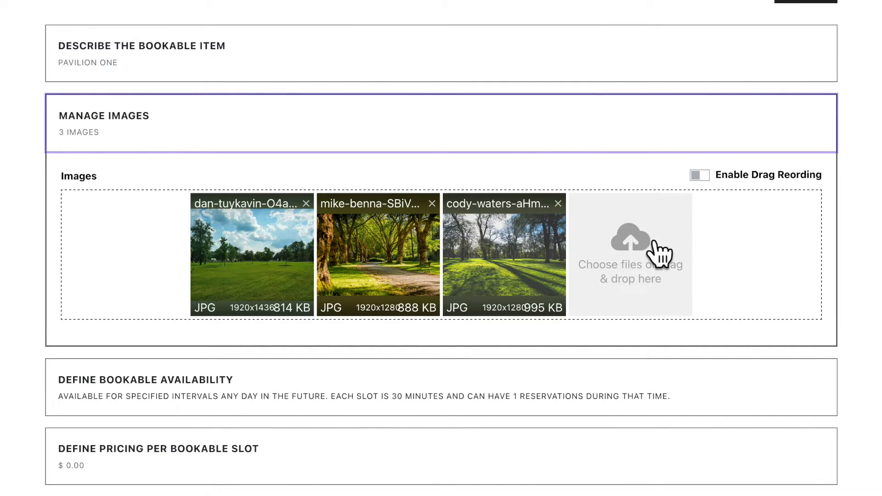
{"action": "mouse_move", "coordinate": [659, 286]}
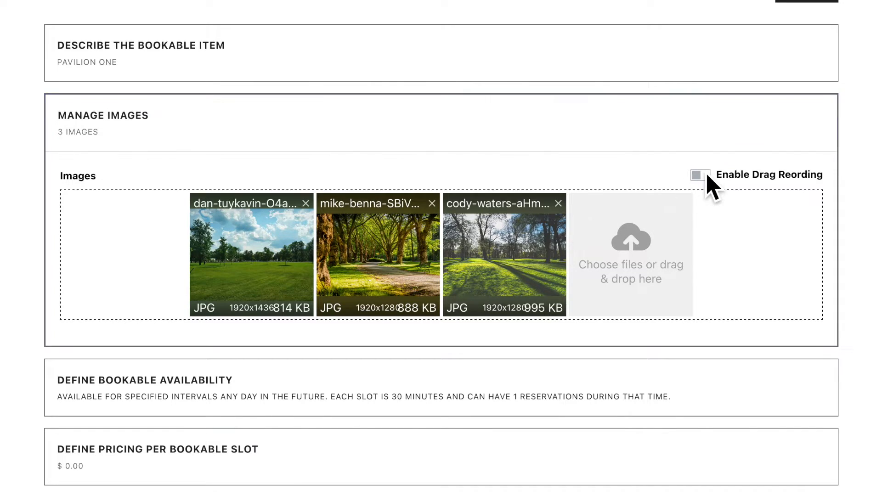
{"action": "left_click", "coordinate": [700, 175]}
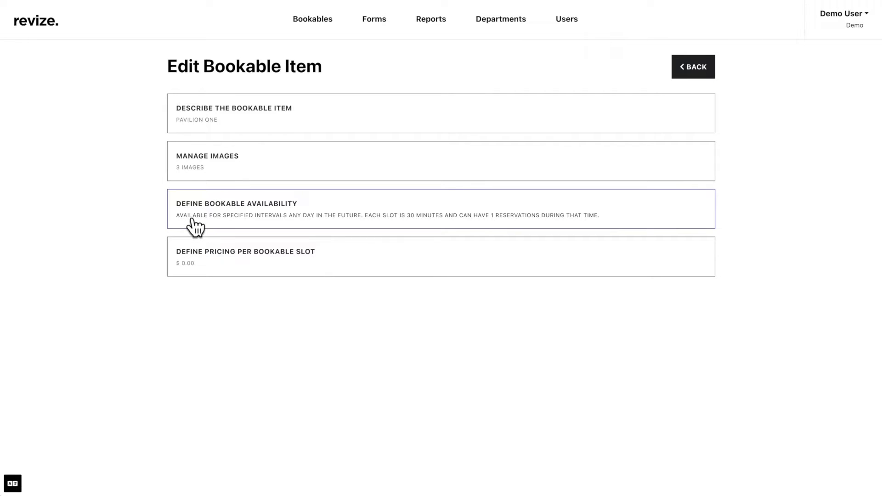
In Pavilion One's availability settings, set the duration type to one-hour slots
{"action": "left_click", "coordinate": [236, 208]}
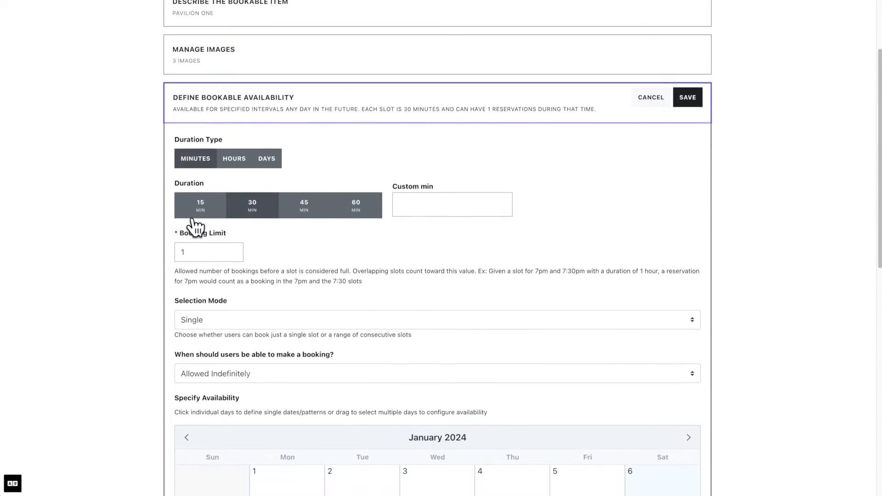
{"action": "scroll", "scroll_direction": "down", "scroll_amount": 3}
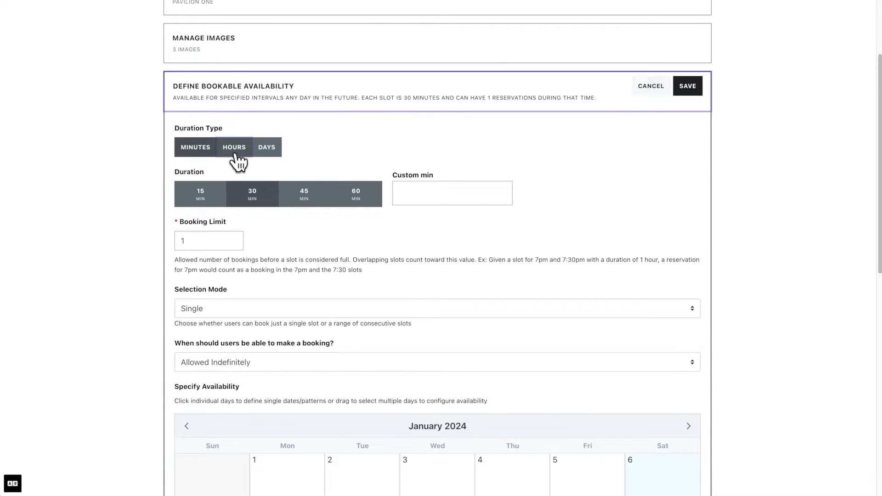
{"action": "left_click", "coordinate": [234, 147]}
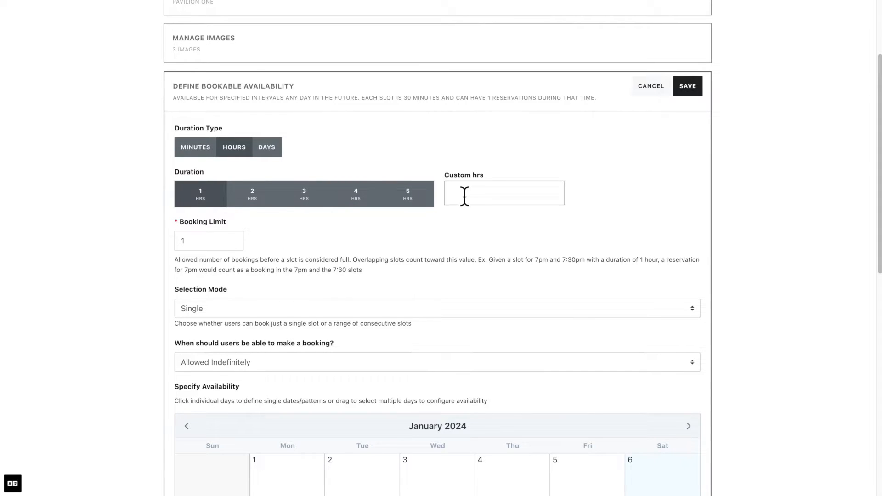
{"action": "scroll", "scroll_direction": "down", "scroll_amount": 3}
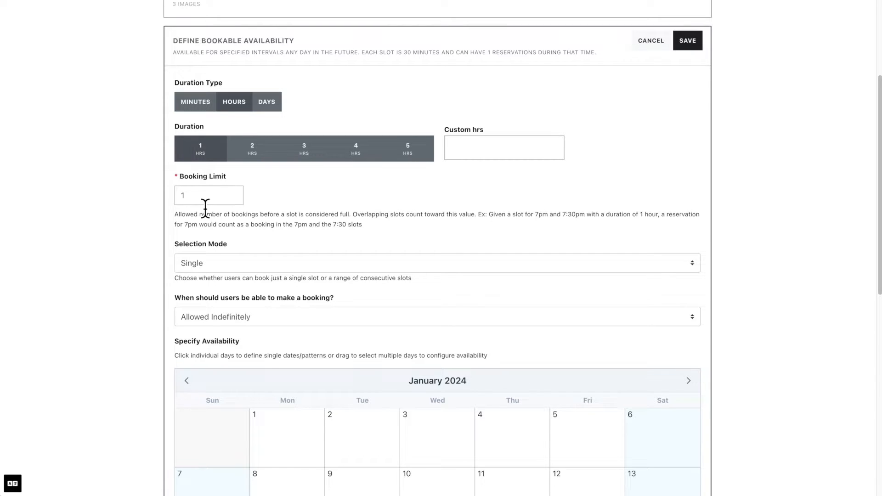
{"action": "scroll", "scroll_direction": "down", "scroll_amount": 3}
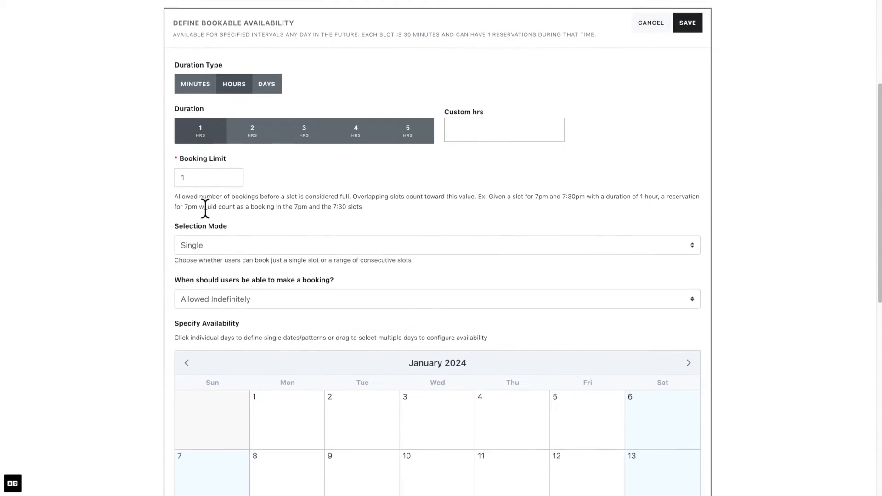
Set selection mode to Range and keep bookings Allowed Indefinitely
{"action": "left_click", "coordinate": [435, 244]}
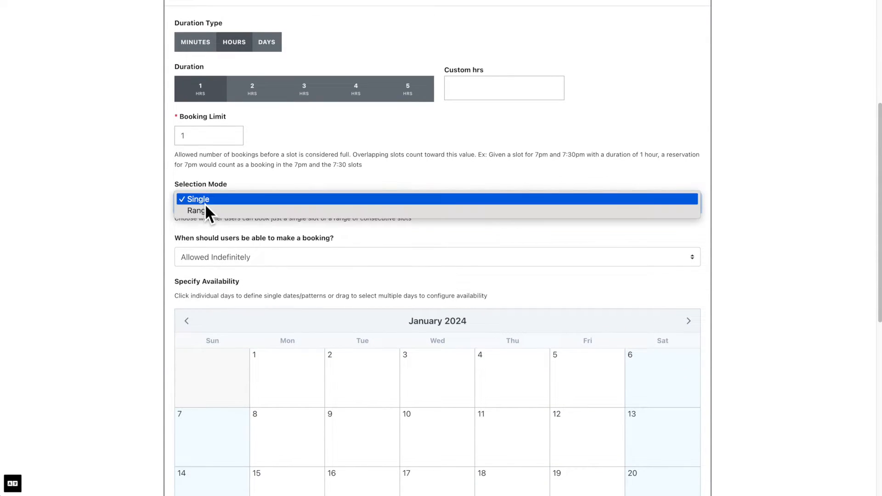
{"action": "mouse_move", "coordinate": [199, 211]}
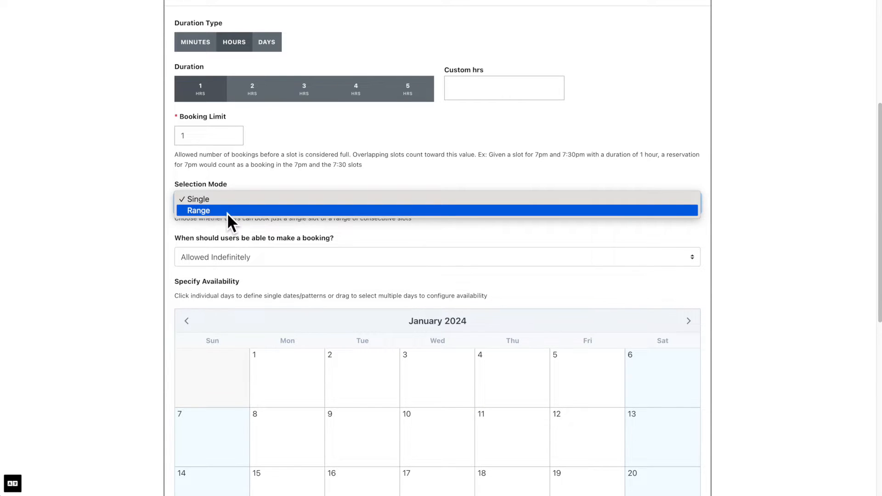
{"action": "left_click", "coordinate": [199, 209]}
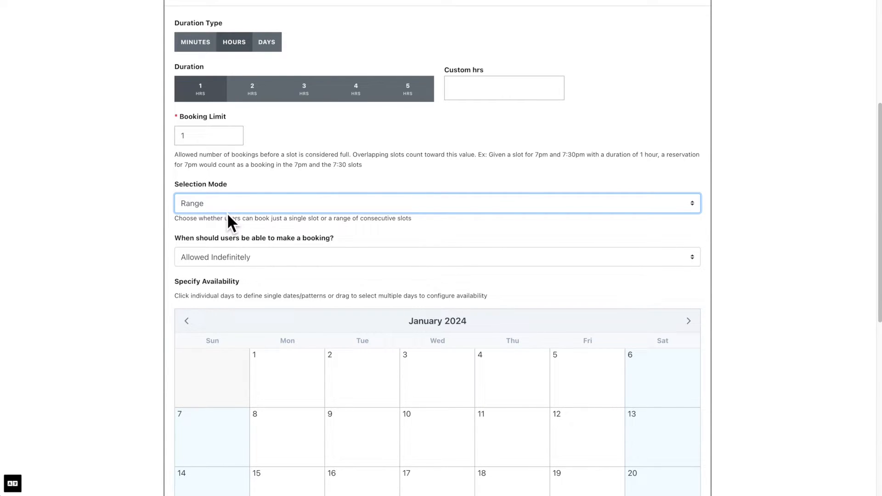
{"action": "scroll", "scroll_direction": "down", "scroll_amount": 3}
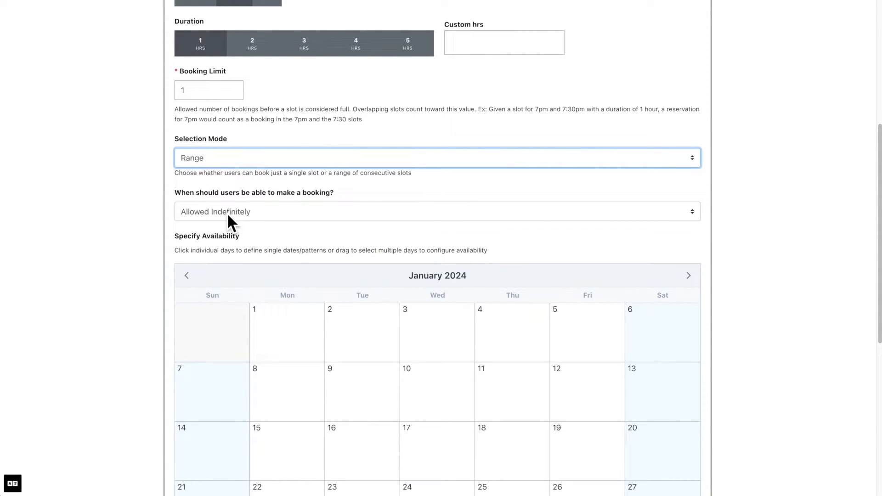
{"action": "left_click", "coordinate": [436, 211]}
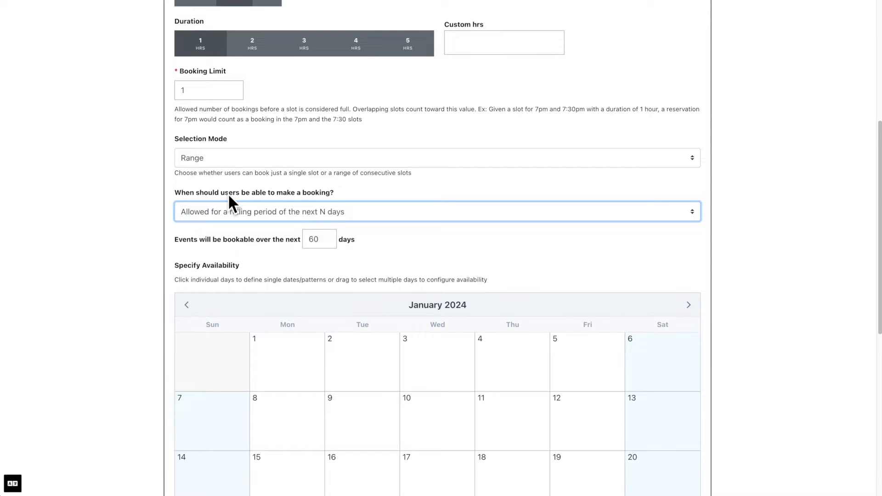
{"action": "left_click", "coordinate": [437, 211]}
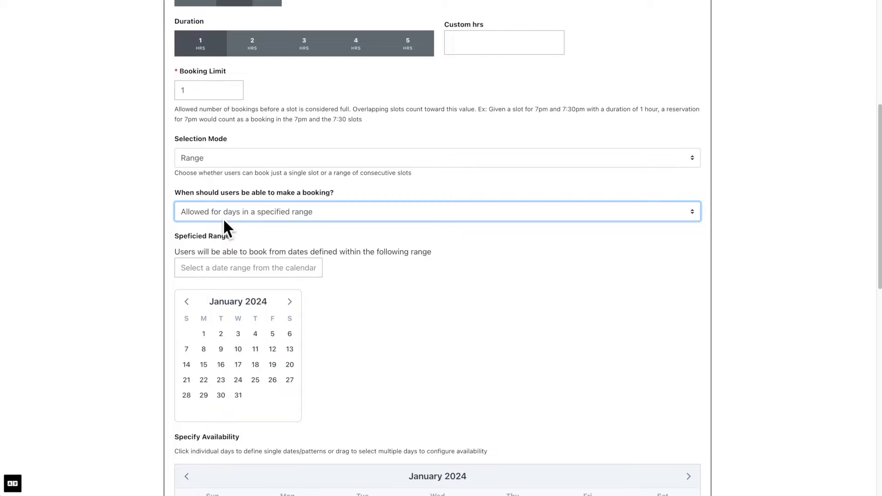
{"action": "left_click", "coordinate": [437, 211]}
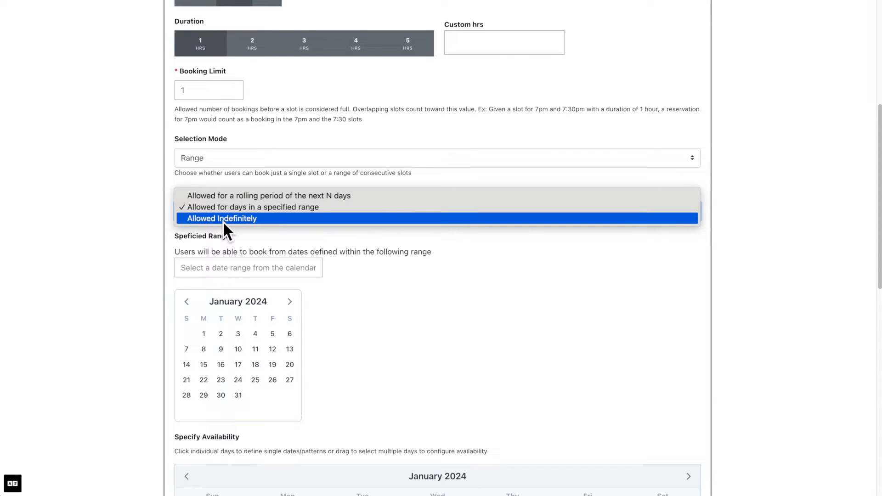
{"action": "left_click", "coordinate": [222, 219]}
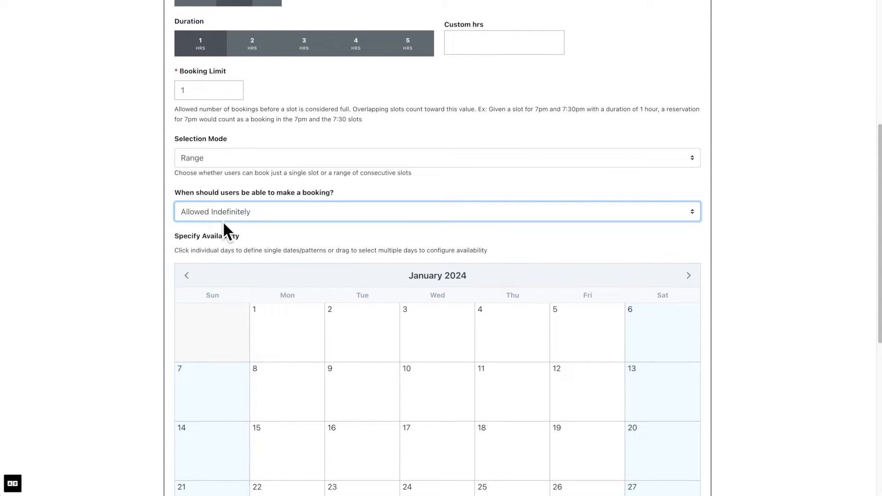
Open Monday January 1's availability and add a first time interval
{"action": "scroll", "scroll_direction": "down", "scroll_amount": 3}
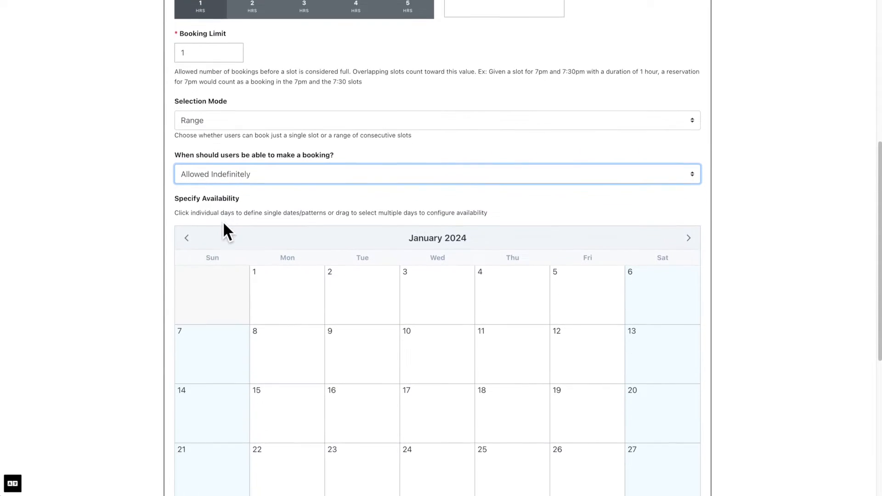
{"action": "scroll", "scroll_direction": "down", "scroll_amount": 3}
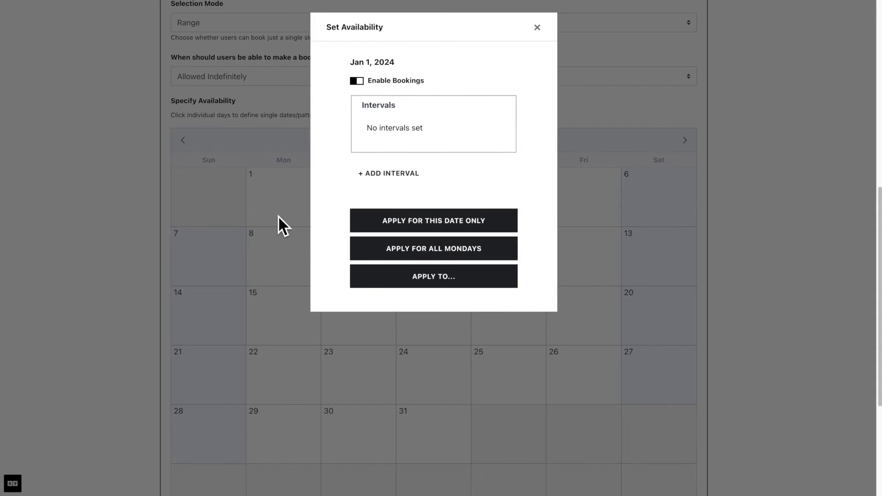
{"action": "left_click", "coordinate": [537, 26]}
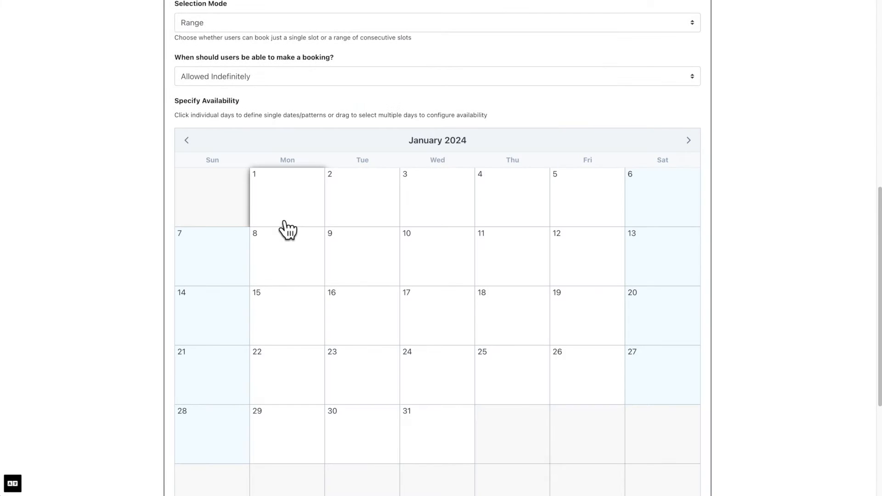
{"action": "left_click_drag", "start_coordinate": [287, 197], "coordinate": [587, 257]}
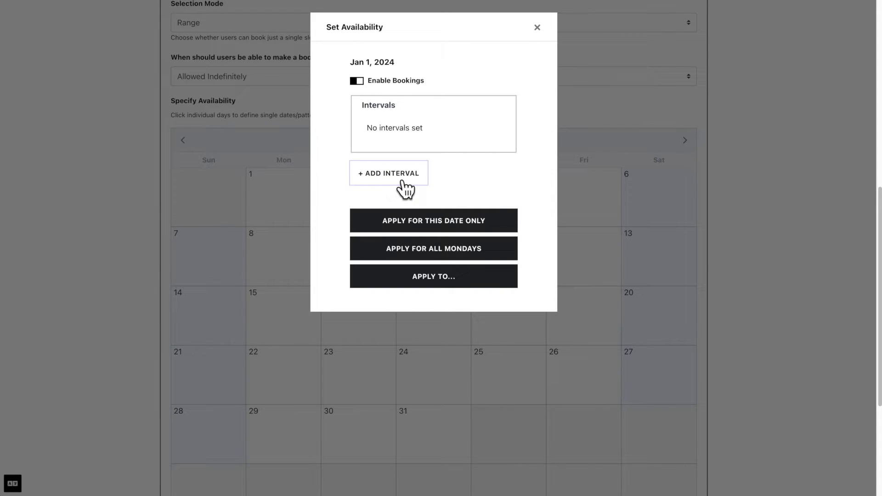
{"action": "left_click", "coordinate": [388, 173]}
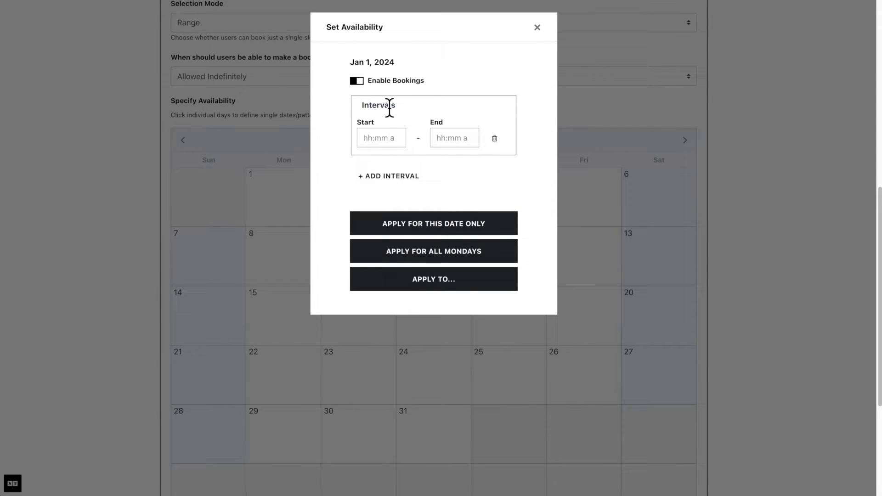
{"action": "left_click", "coordinate": [356, 81]}
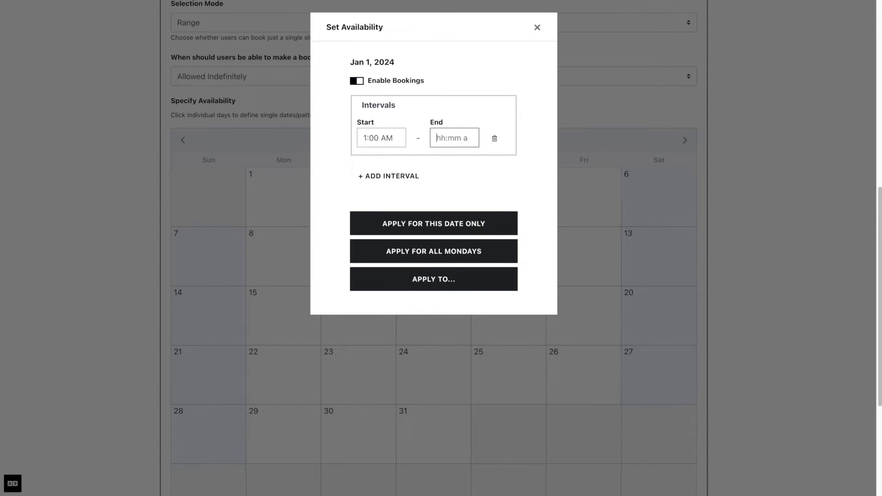
Enter intervals 1–2 AM, 3–4 AM and 5–6 AM and apply them to all Mondays
{"action": "type", "text": "2:00 AM"}
{"action": "type", "text": "3"}
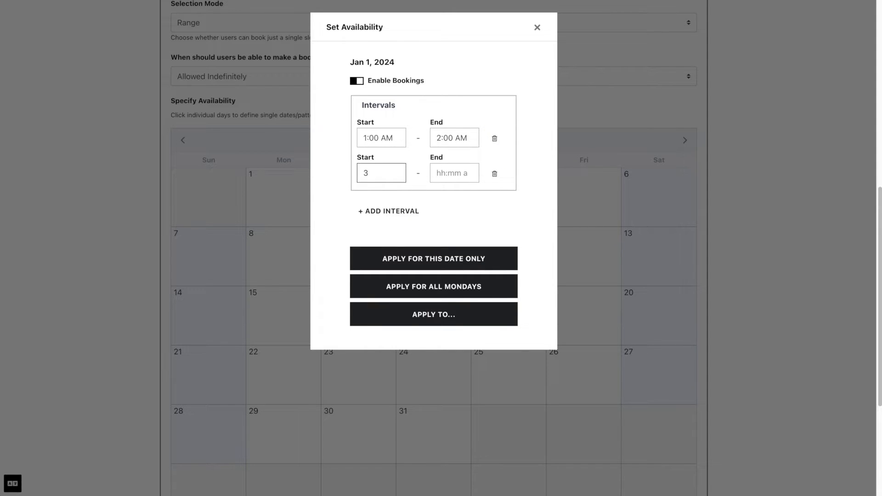
{"action": "type", "text": "4:00 AM"}
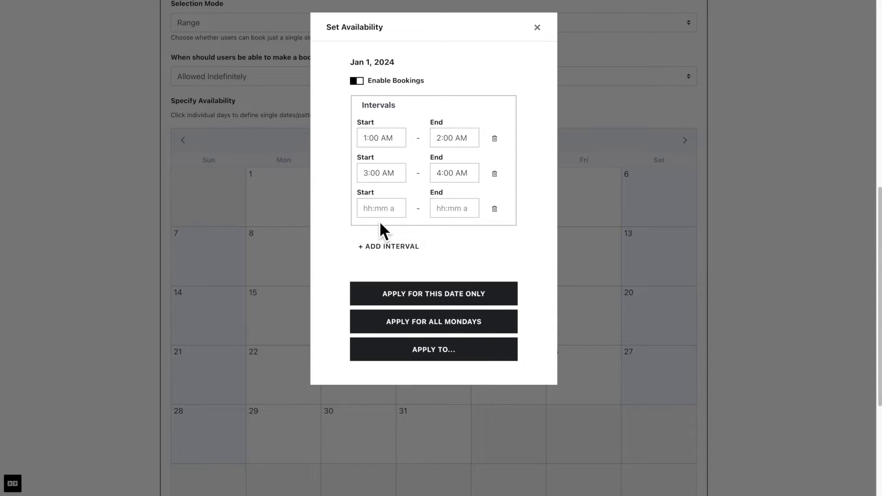
{"action": "type", "text": "5"}
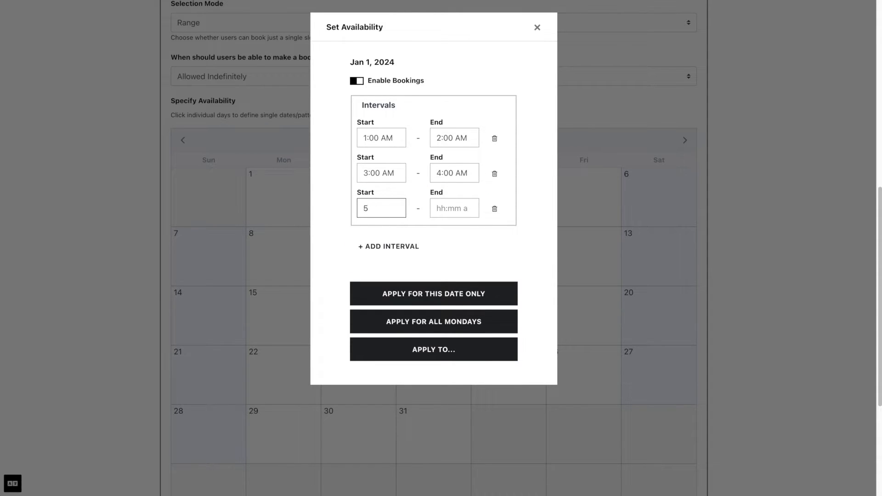
{"action": "type", "text": "6:00 AM"}
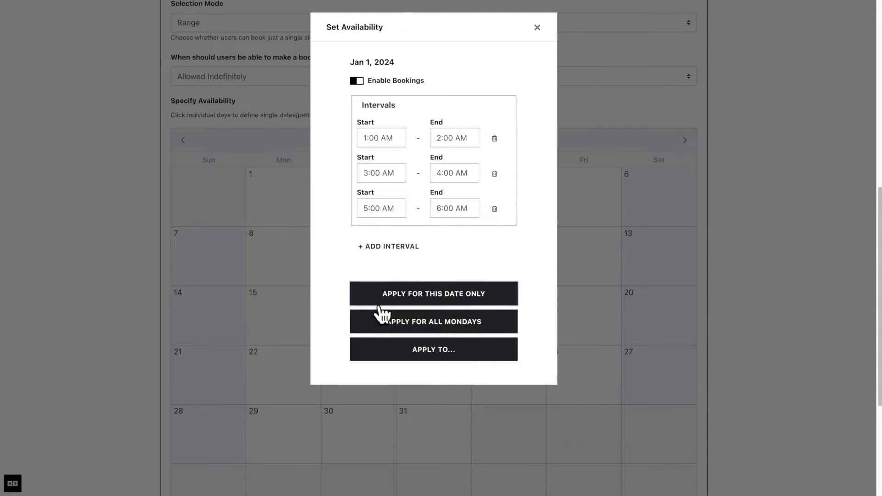
{"action": "mouse_move", "coordinate": [374, 319]}
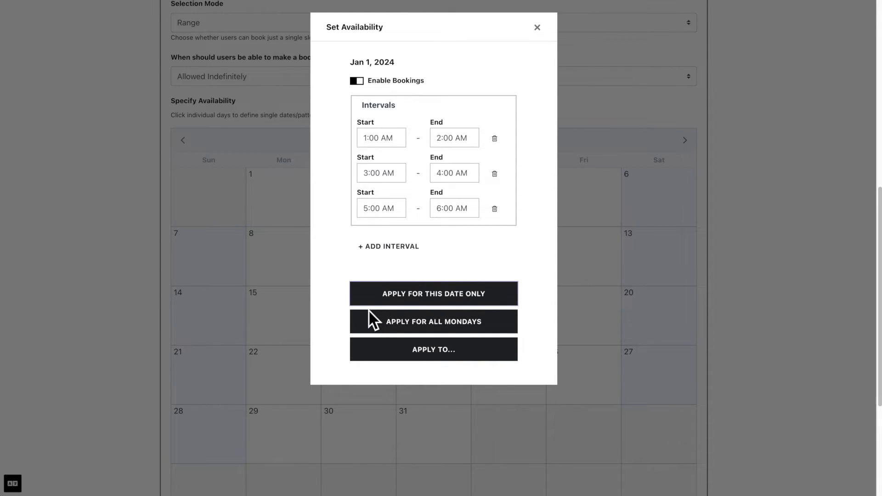
{"action": "left_click", "coordinate": [433, 322]}
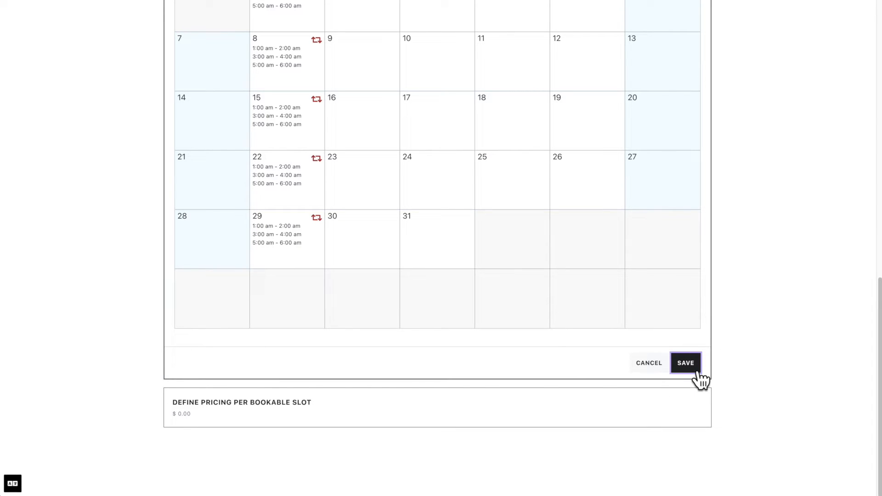
Save the Monday availability schedule and confirm the per-slot price stays at $0.00
{"action": "left_click", "coordinate": [686, 363]}
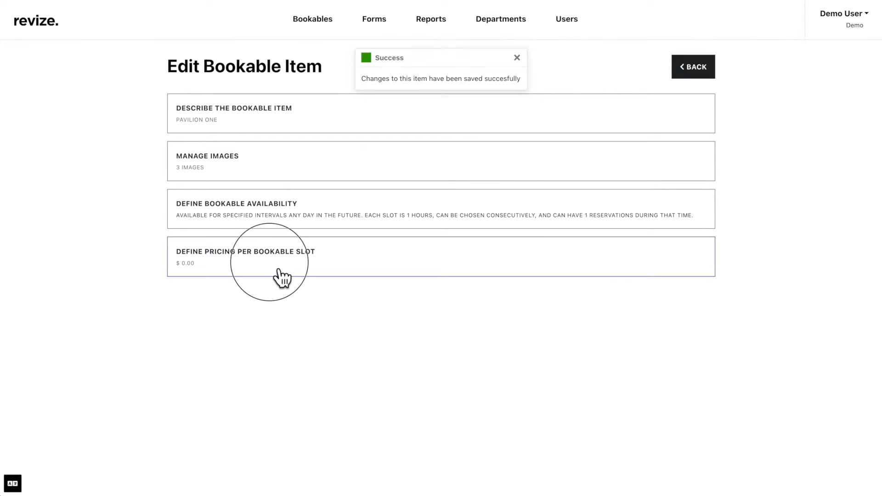
{"action": "left_click", "coordinate": [281, 257]}
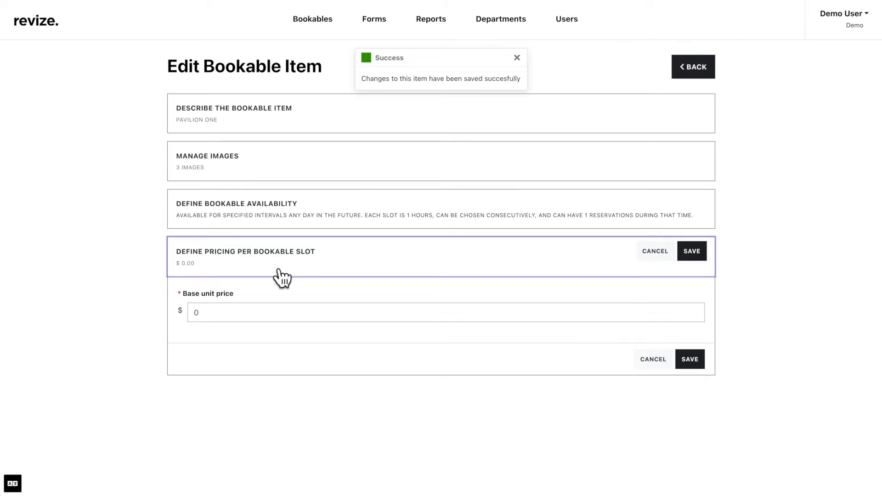
{"action": "left_click", "coordinate": [515, 57]}
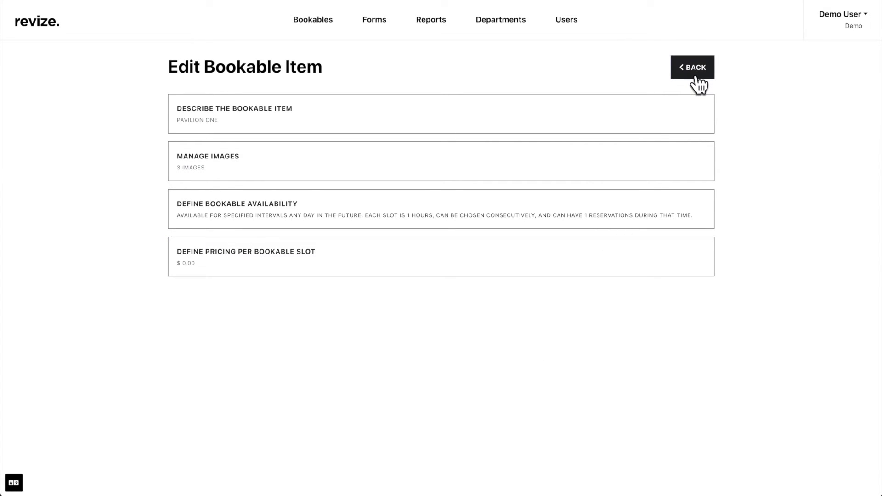
Go back to the Ford park pavilions list, briefly editing Pavilion one, ending on the list
{"action": "left_click", "coordinate": [693, 67]}
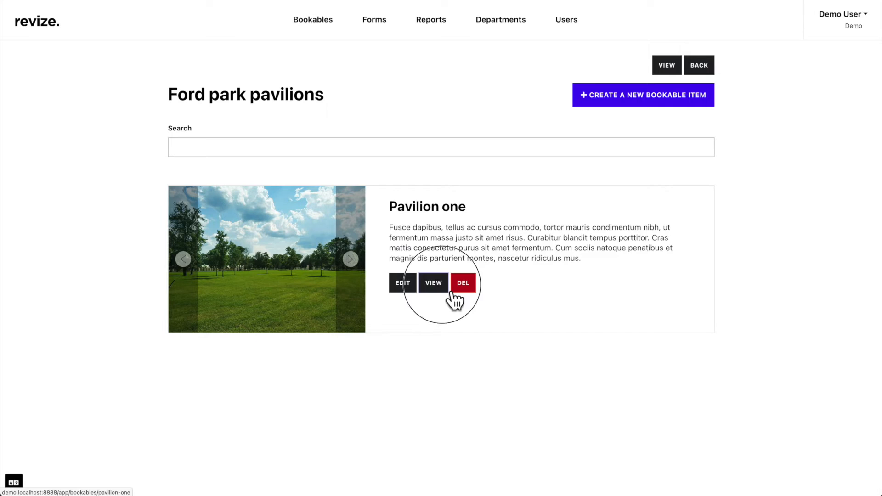
{"action": "left_click", "coordinate": [433, 282]}
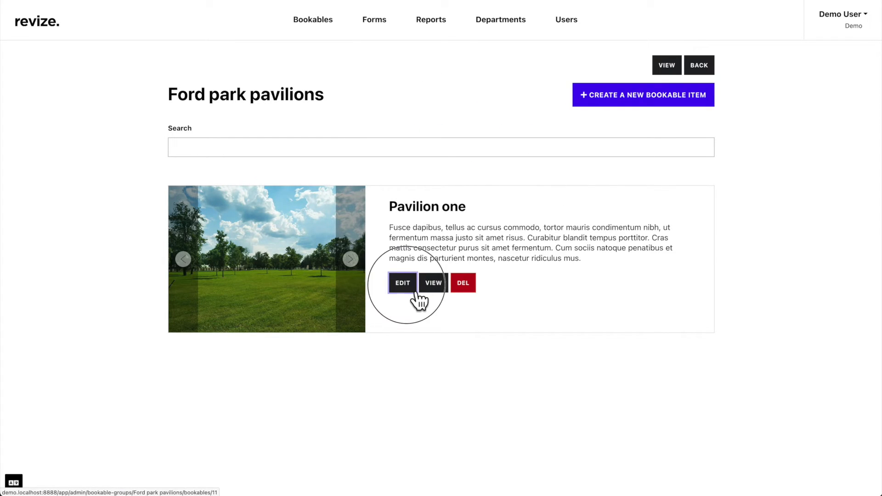
{"action": "left_click", "coordinate": [402, 283]}
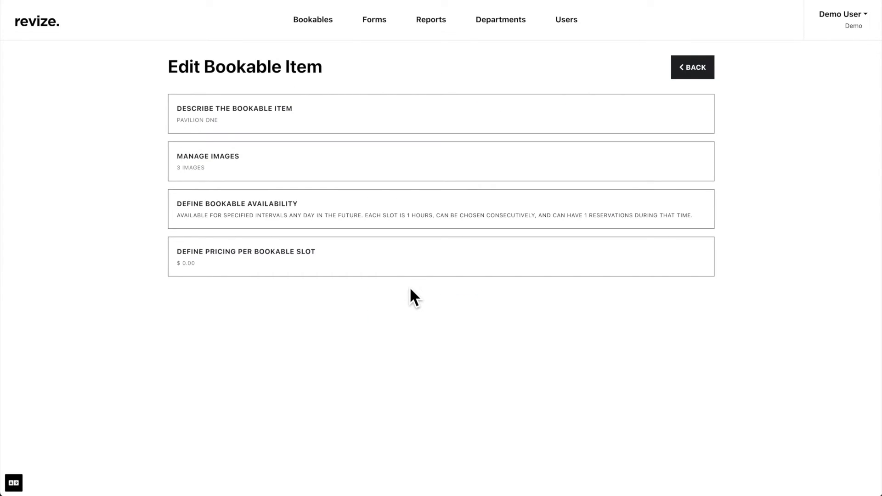
{"action": "left_click", "coordinate": [693, 67]}
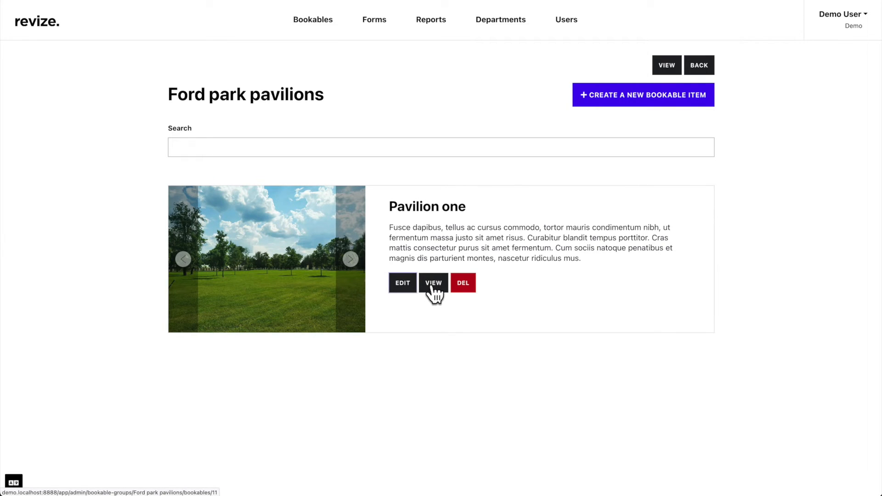
{"action": "mouse_move", "coordinate": [477, 295]}
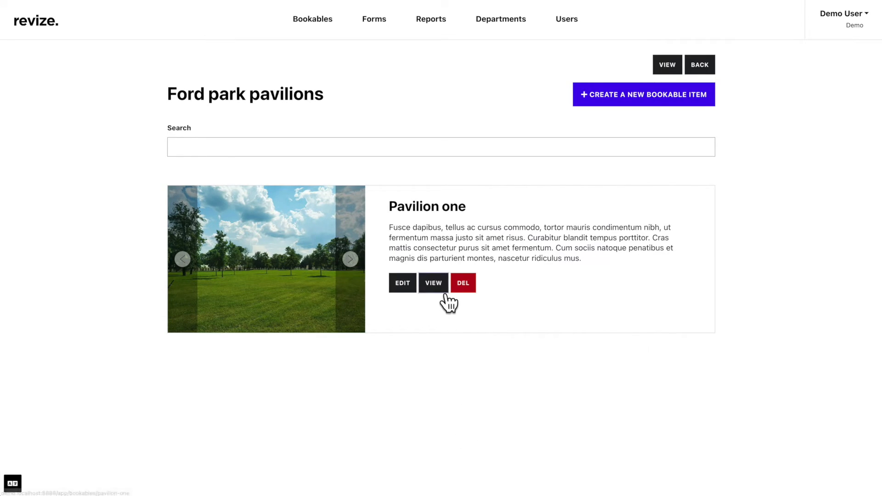
On Pavilion one's public page, select Feb 8, 2024 from 1:00 to 3:00 AM to reach the booking form
{"action": "left_click", "coordinate": [433, 283]}
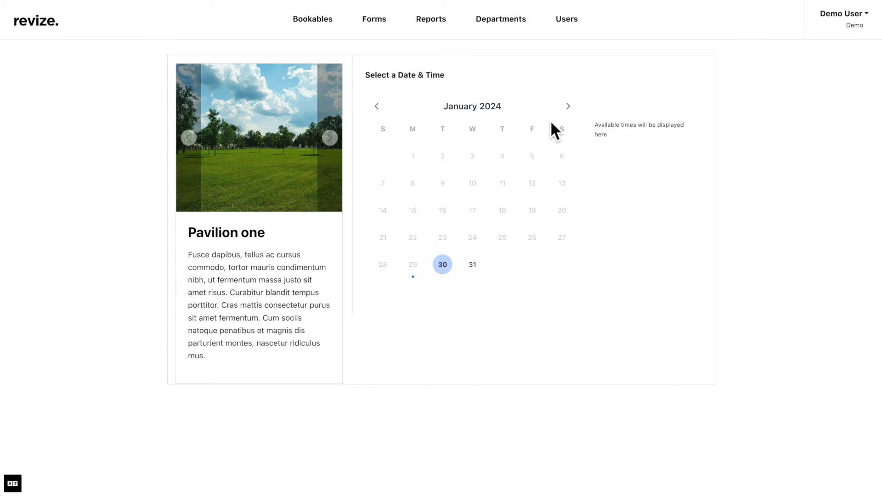
{"action": "left_click", "coordinate": [568, 106]}
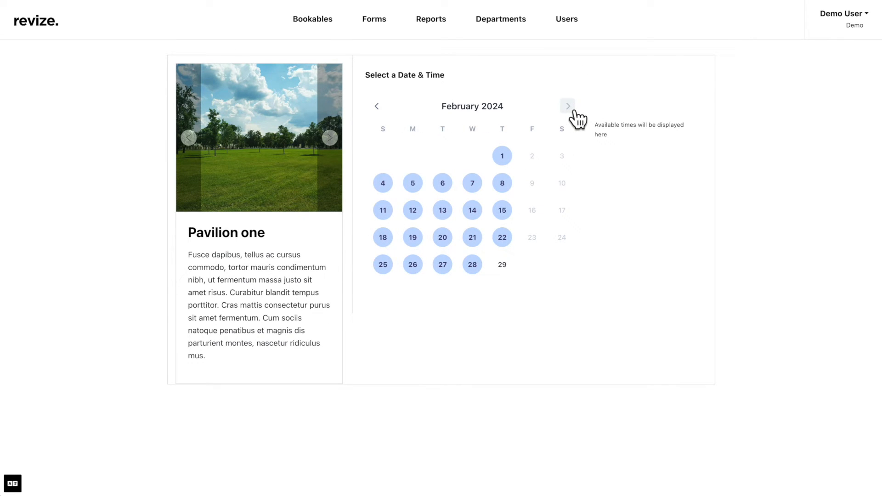
{"action": "left_click", "coordinate": [502, 183]}
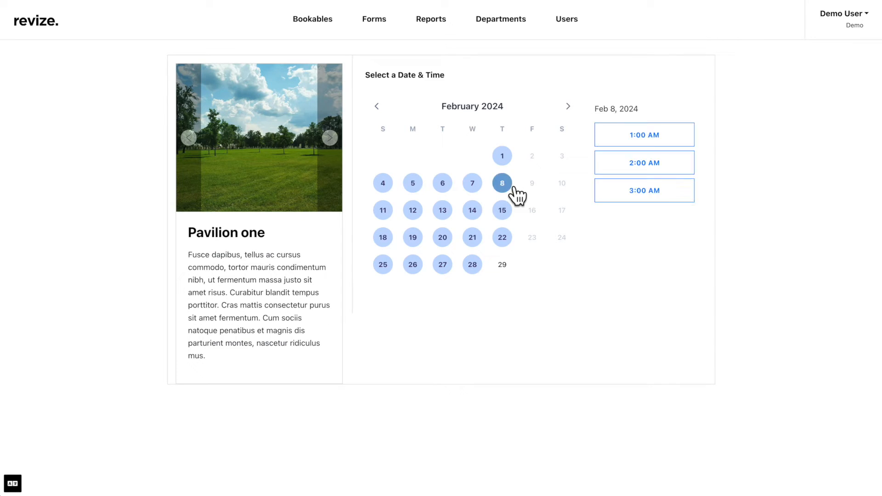
{"action": "left_click", "coordinate": [643, 134]}
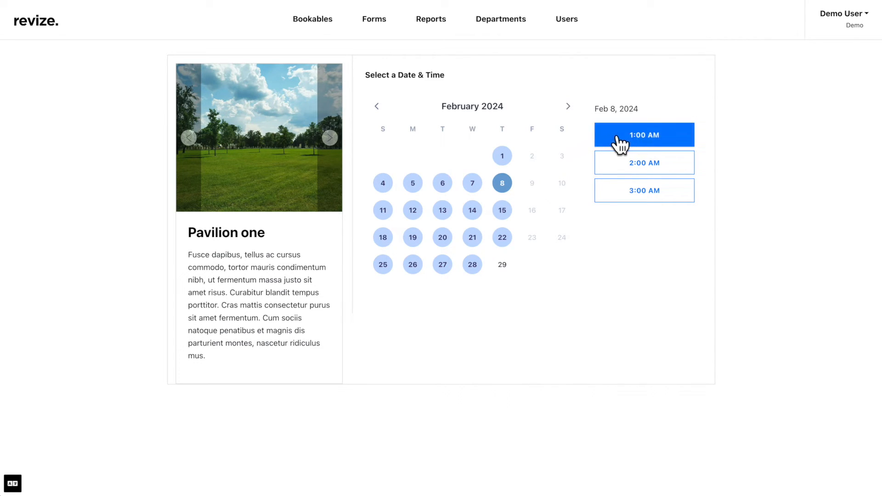
{"action": "left_click", "coordinate": [643, 163]}
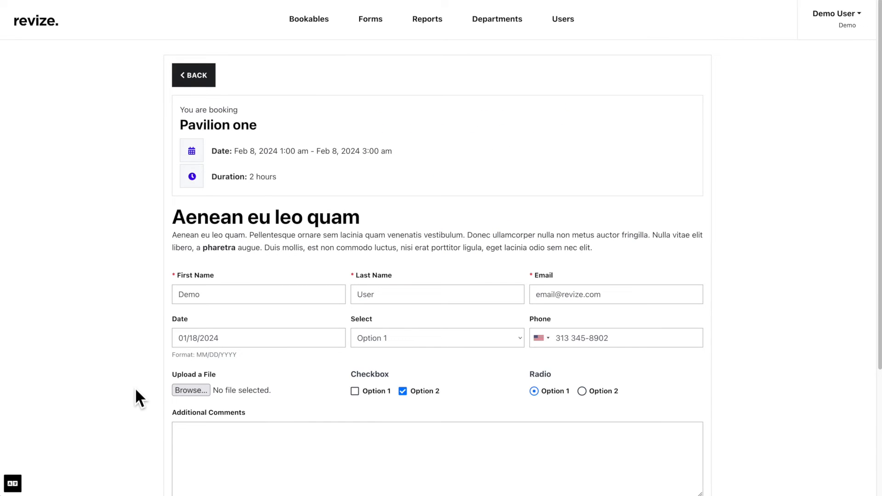
Submit the Pavilion one Feb 8 booking request and land on the Booking Groups list
{"action": "scroll", "scroll_direction": "down", "scroll_amount": 3}
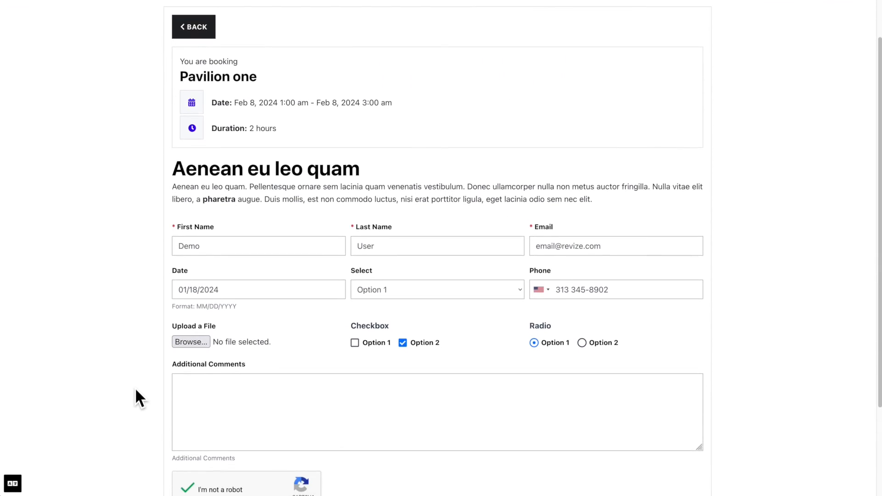
{"action": "scroll", "scroll_direction": "down", "scroll_amount": 3}
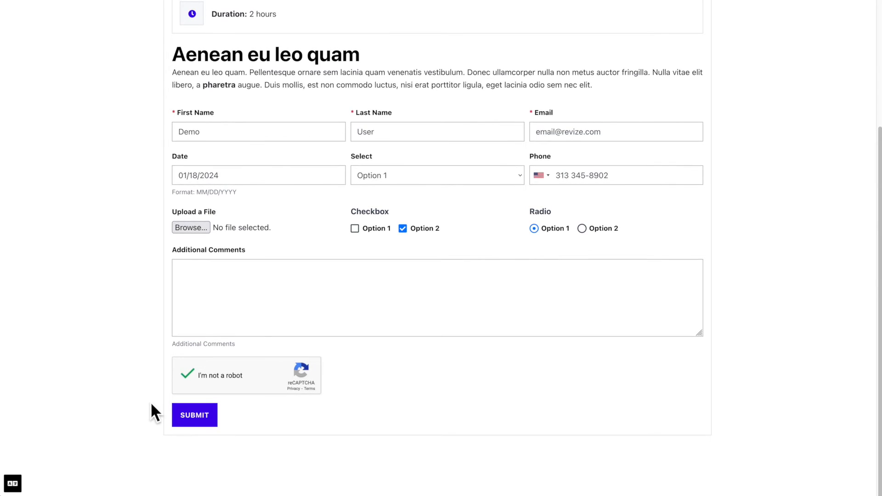
{"action": "left_click", "coordinate": [194, 416]}
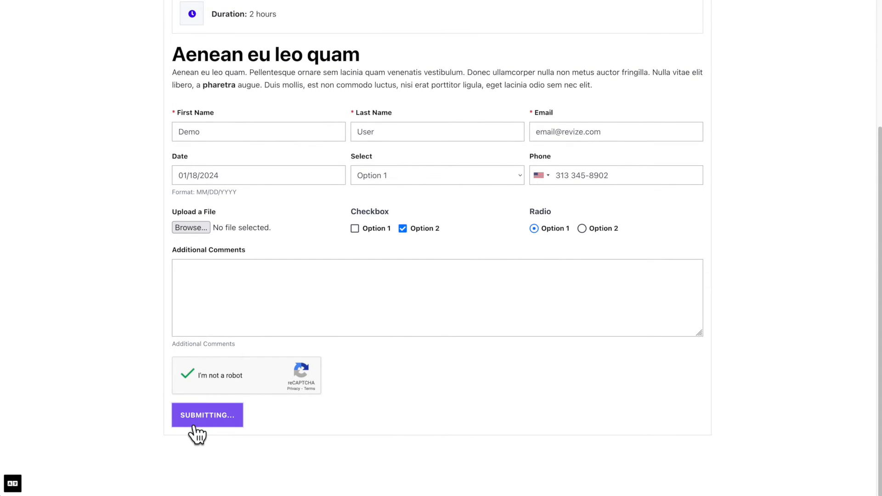
{"action": "left_click", "coordinate": [207, 415]}
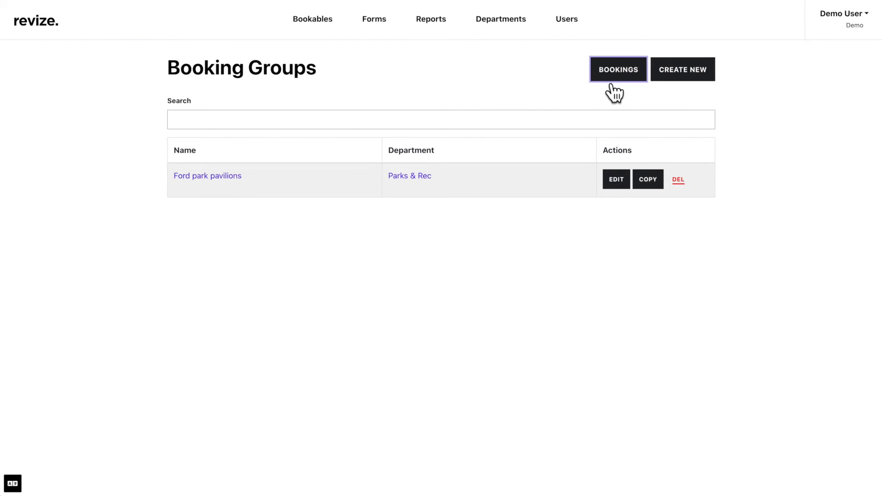
View the Feb 8 Pavilion one booking under Upcoming Bookings, then reopen Pavilion one's public page
{"action": "left_click", "coordinate": [617, 69]}
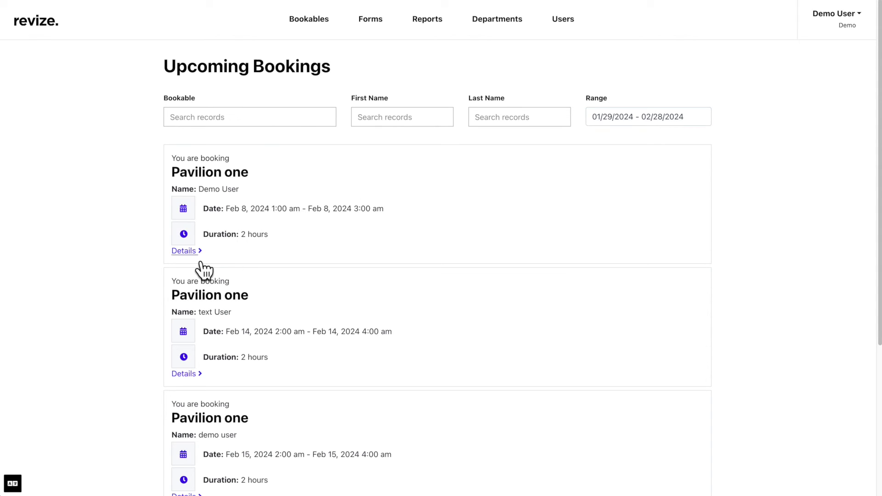
{"action": "left_click", "coordinate": [183, 250]}
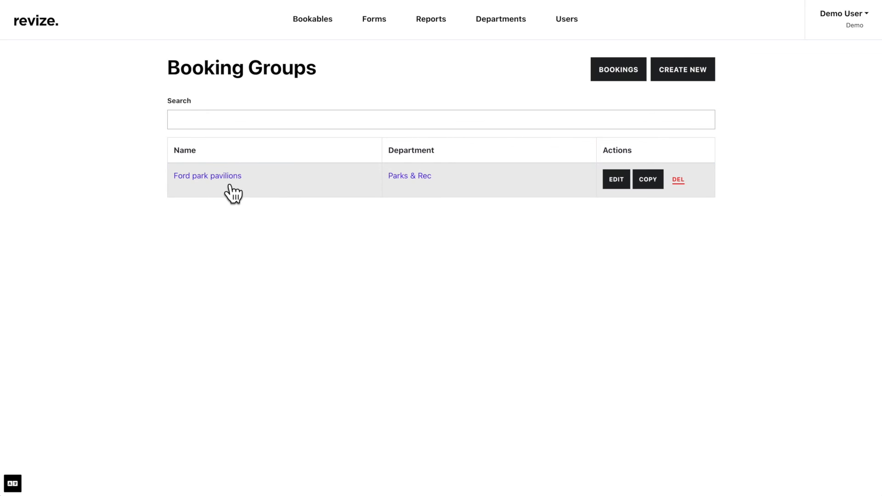
{"action": "left_click", "coordinate": [207, 176]}
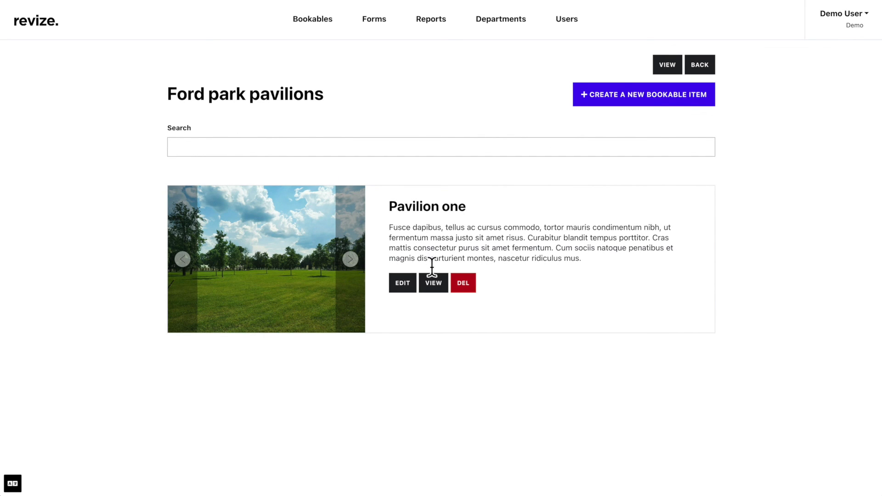
{"action": "left_click", "coordinate": [432, 283]}
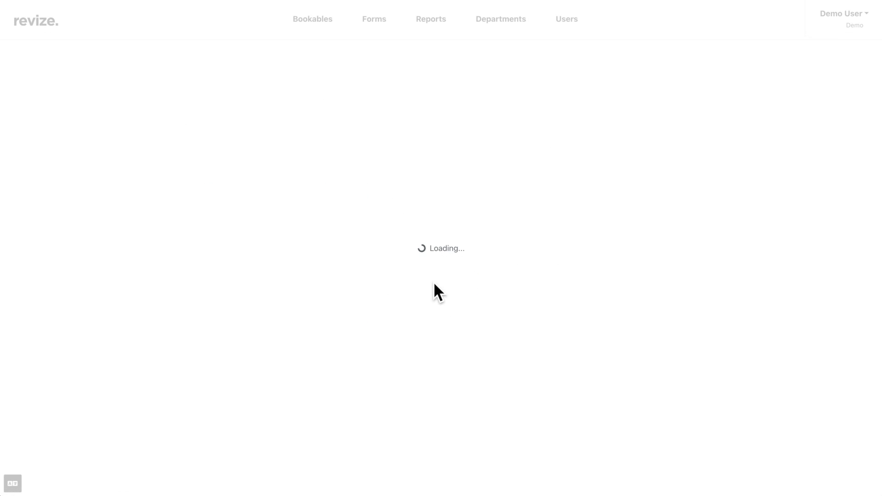